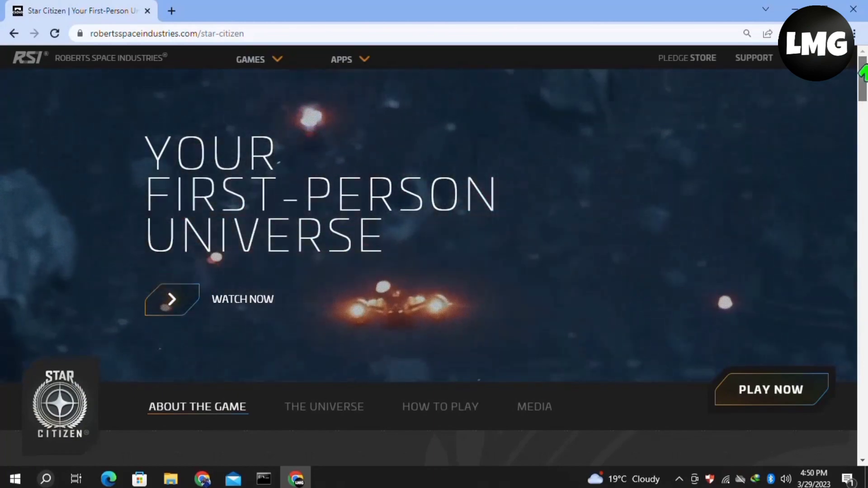
- Run %Appdata% so File Explorer opens the AppData Roaming folder with rsilauncher and Star Citizen
scroll(down, 3)
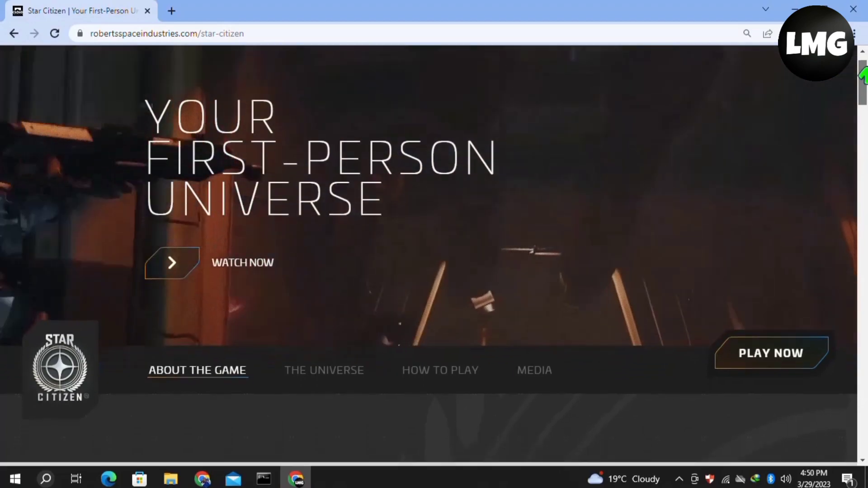
scroll(down, 3)
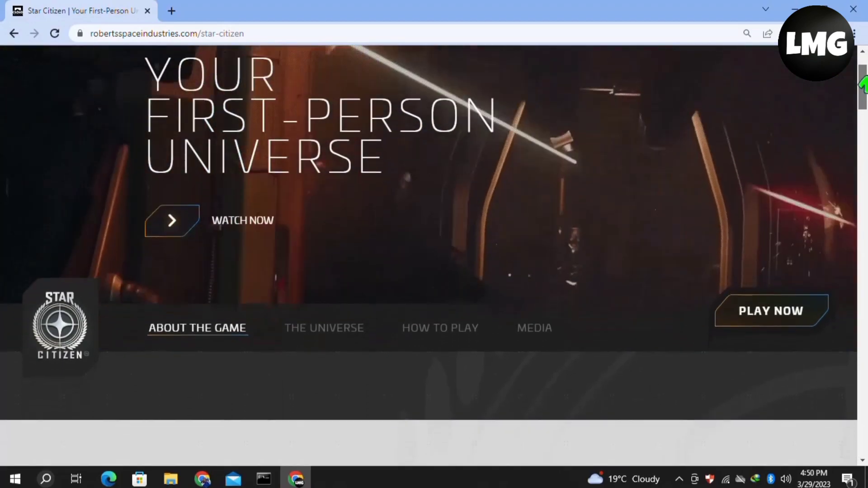
scroll(down, 3)
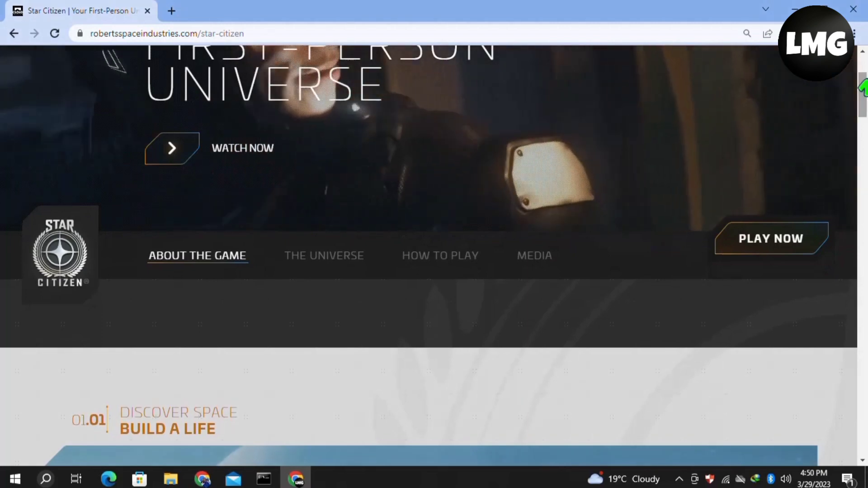
scroll(down, 3)
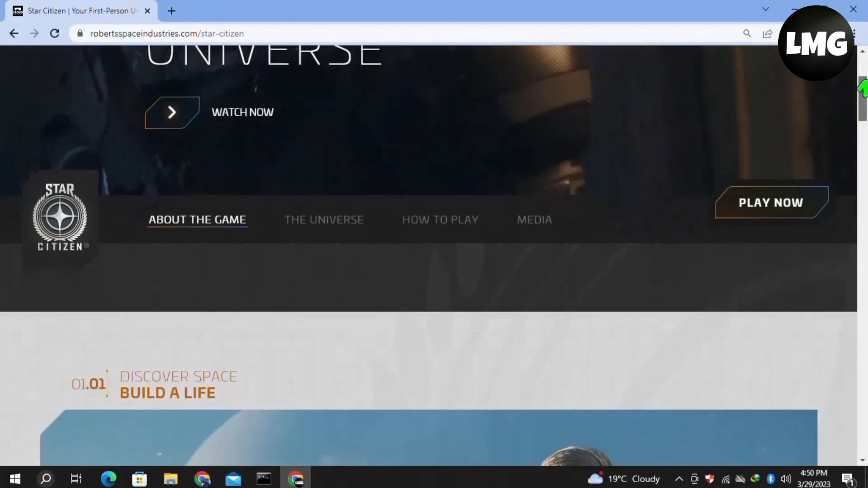
scroll(down, 3)
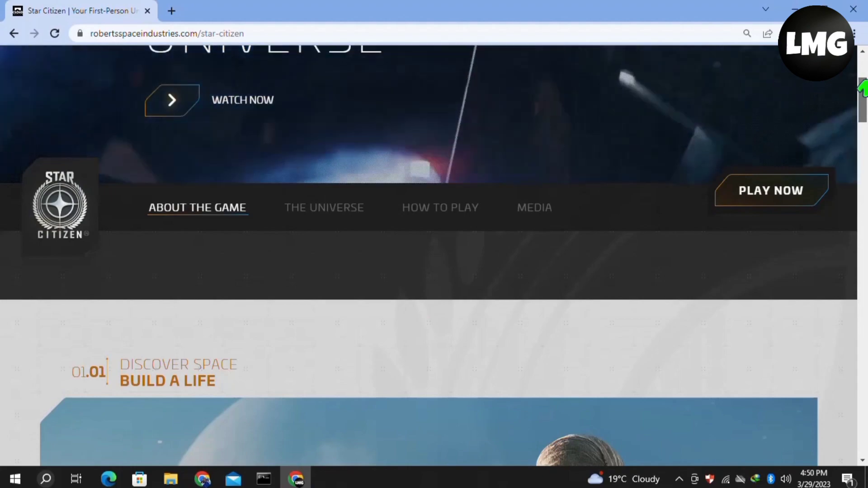
scroll(down, 3)
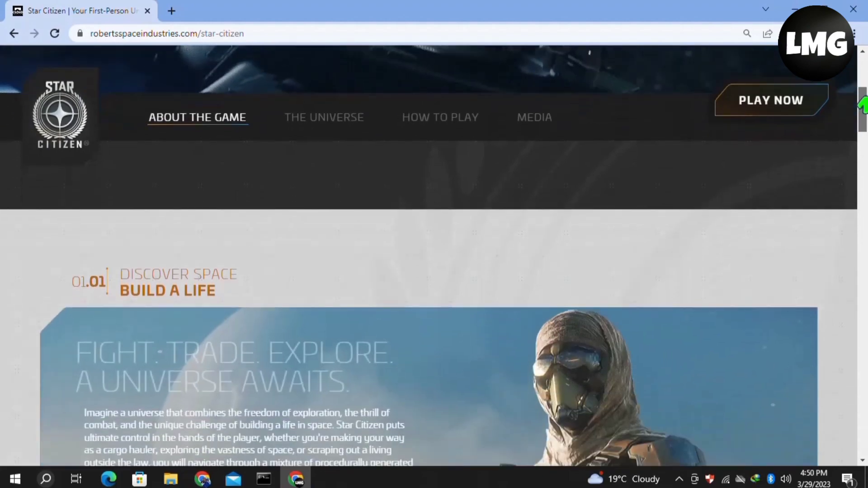
scroll(down, 3)
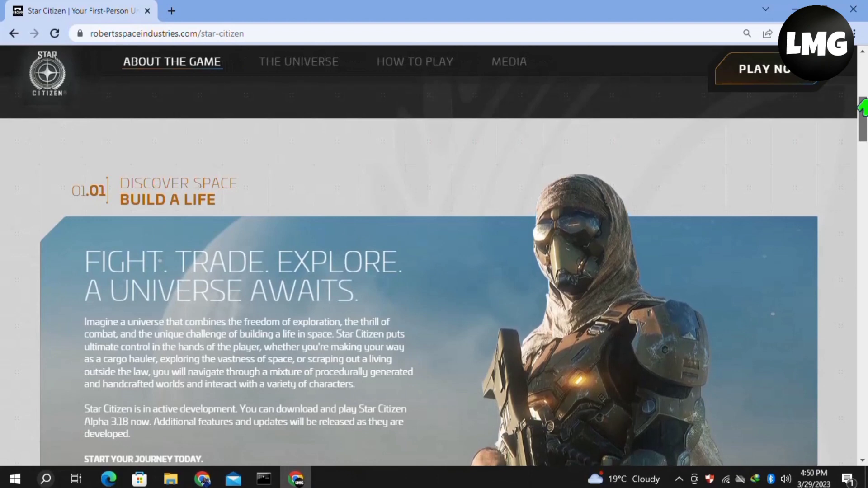
scroll(up, 3)
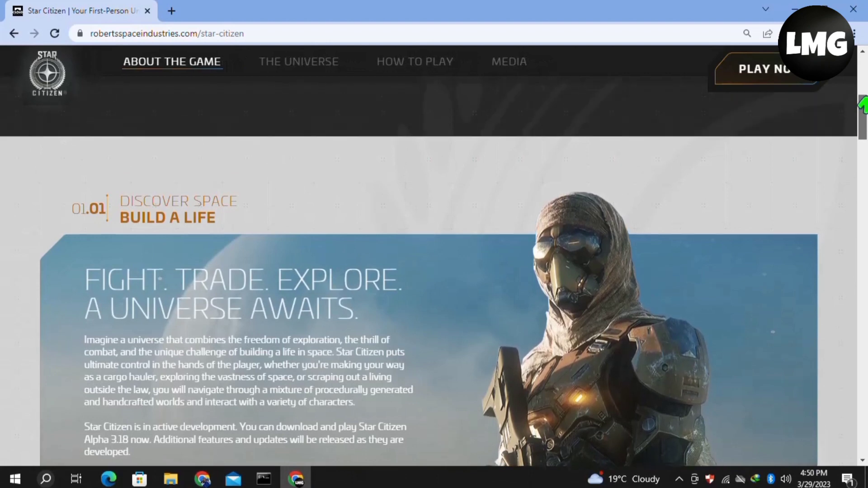
scroll(down, 3)
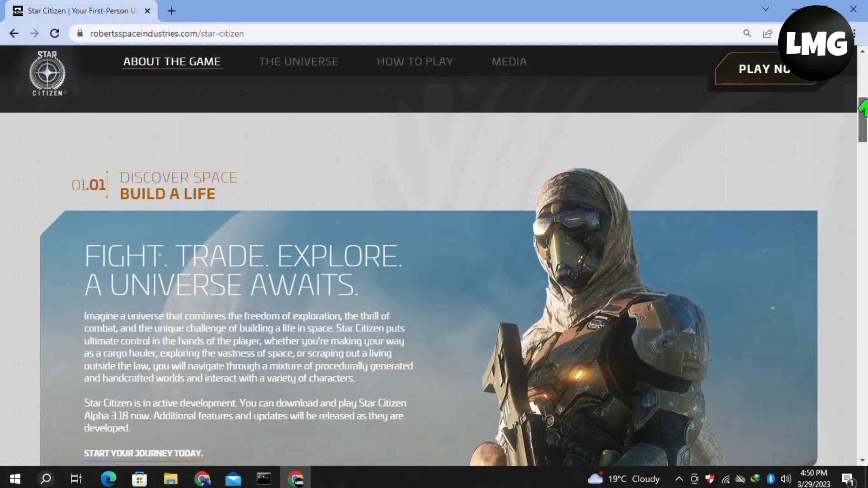
scroll(up, 3)
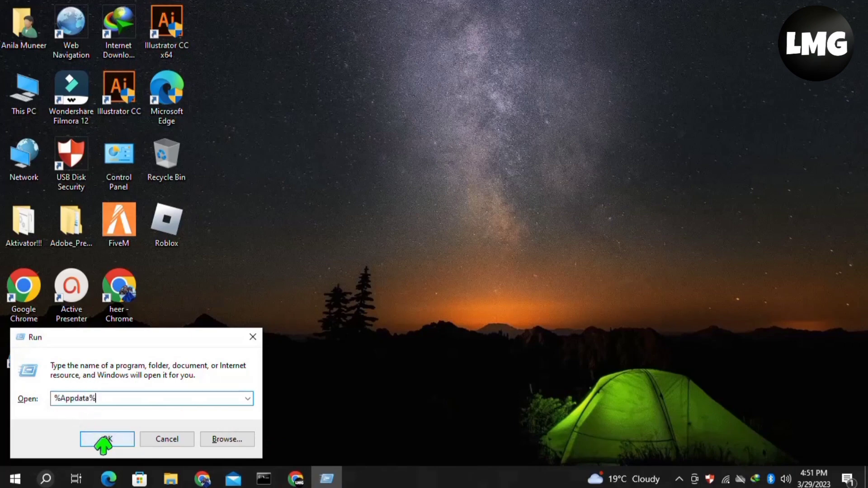
click(106, 440)
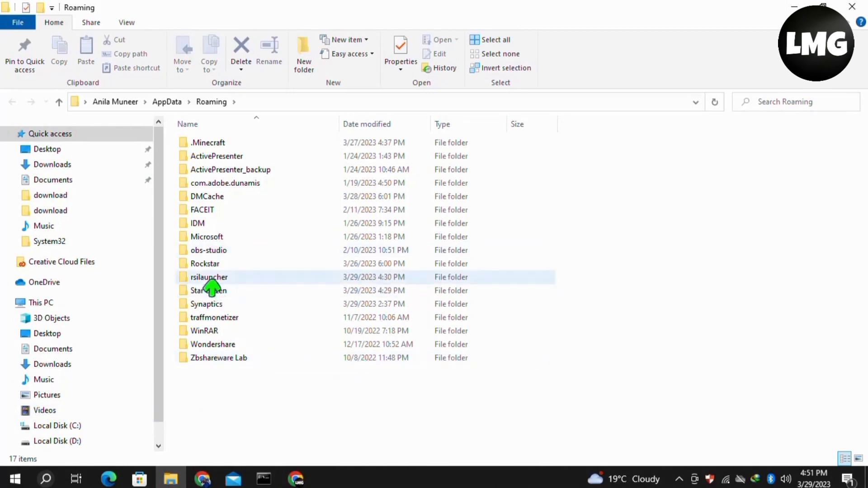
- Delete the USERS folder inside AppData Roaming\Star citizen
click(209, 277)
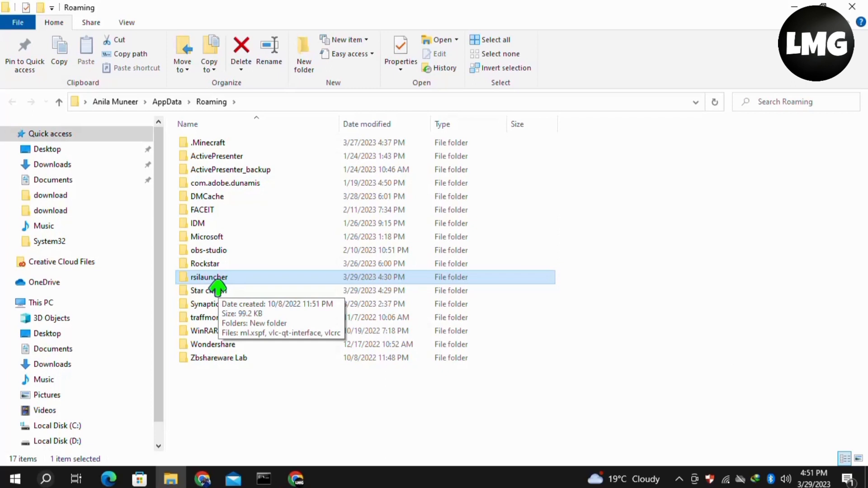
click(208, 291)
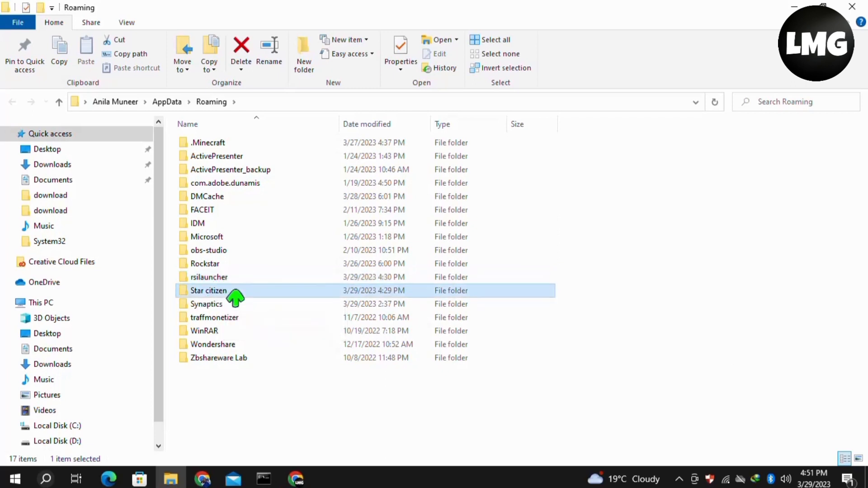
mouse_move(286, 296)
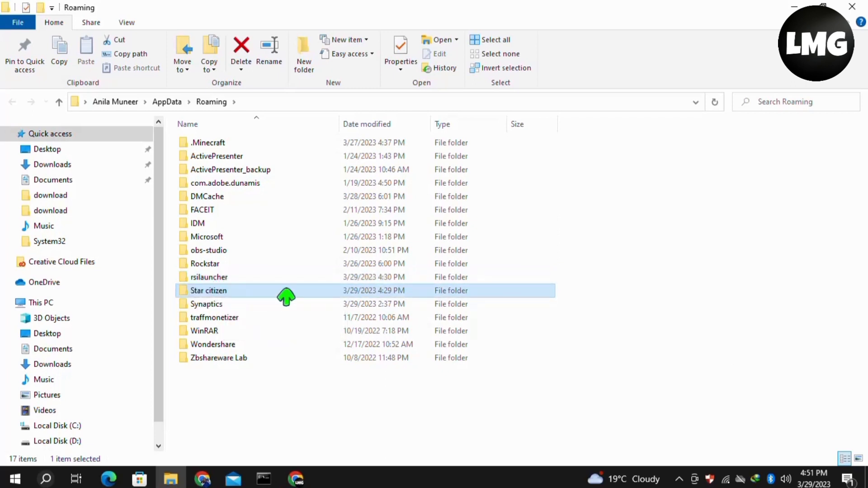
double_click(209, 290)
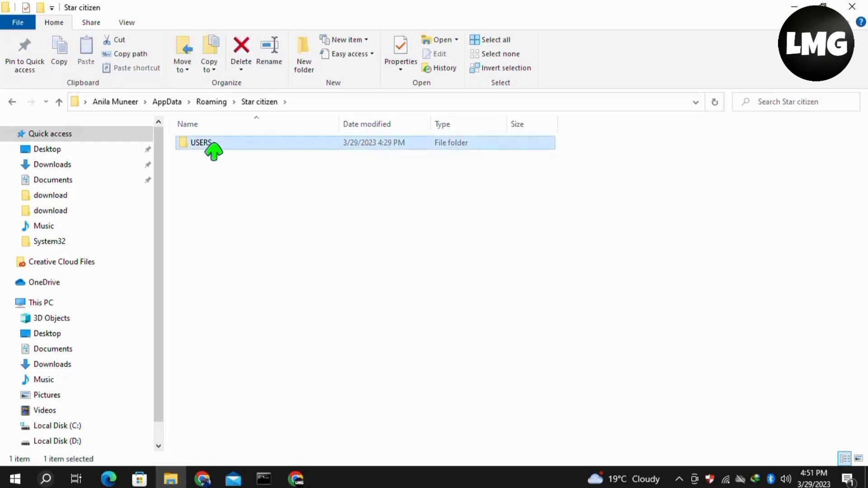
right_click(200, 142)
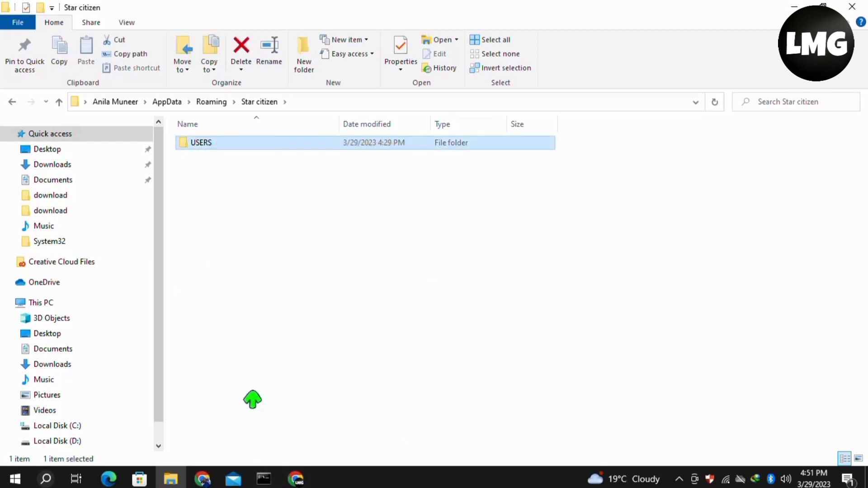
click(241, 50)
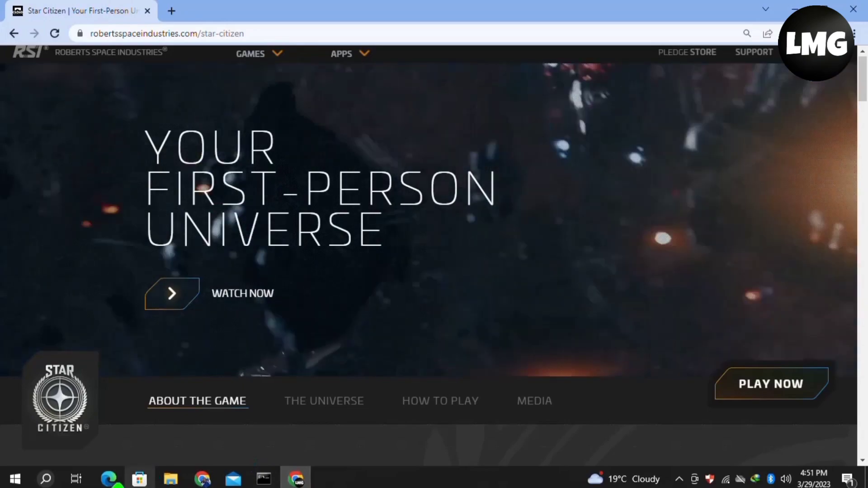
- Reload the Star Citizen homepage in the browser, bringing up the RSI sign-in panel
right_click(10, 477)
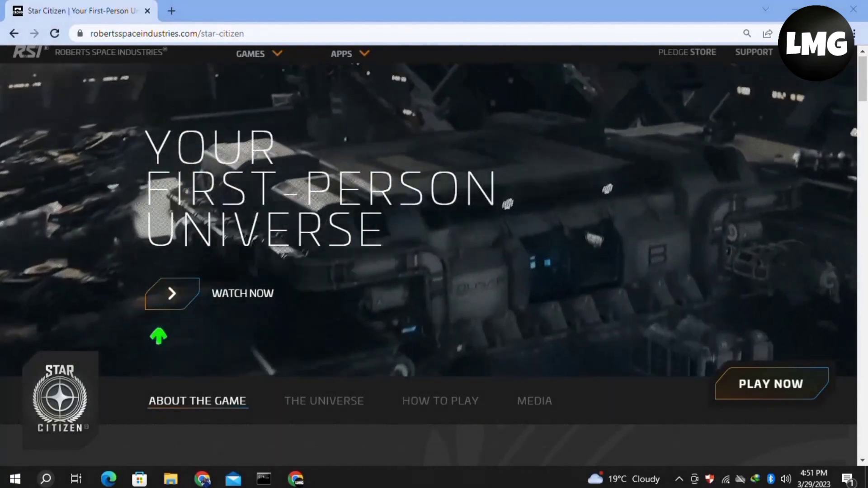
mouse_move(65, 394)
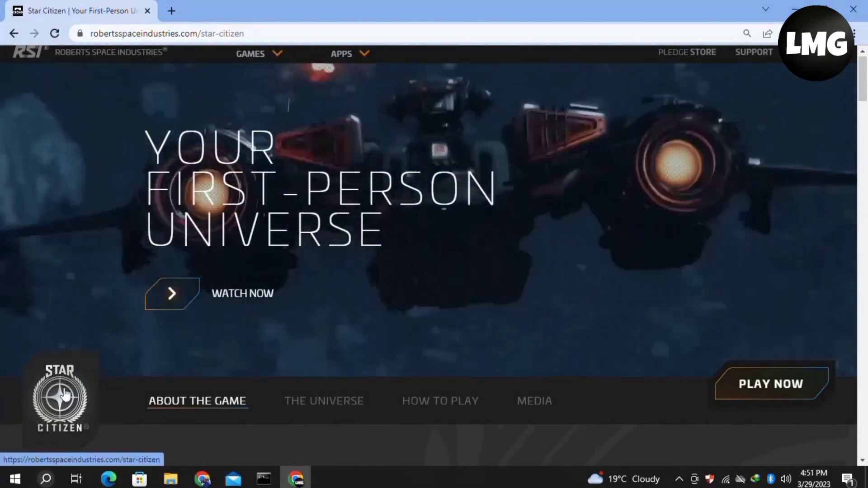
click(770, 384)
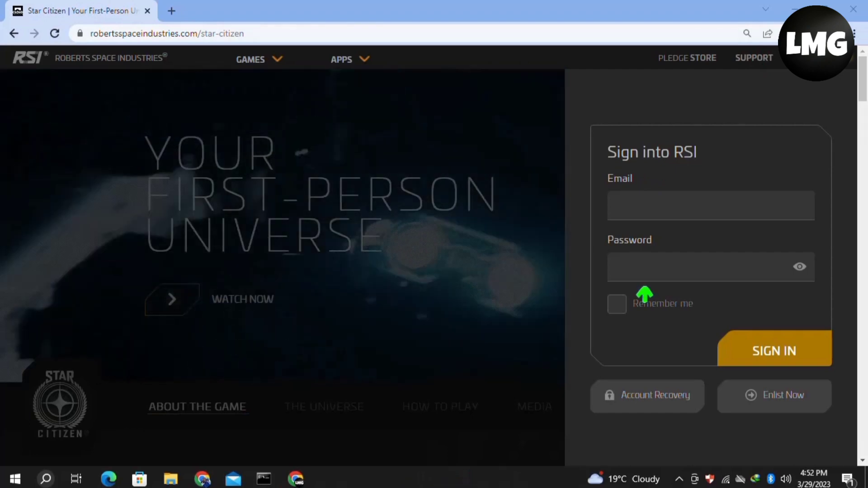
mouse_move(788, 130)
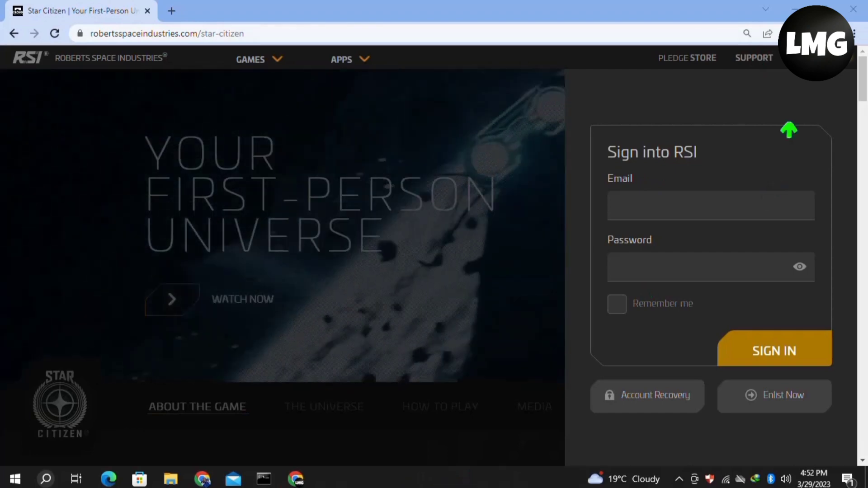